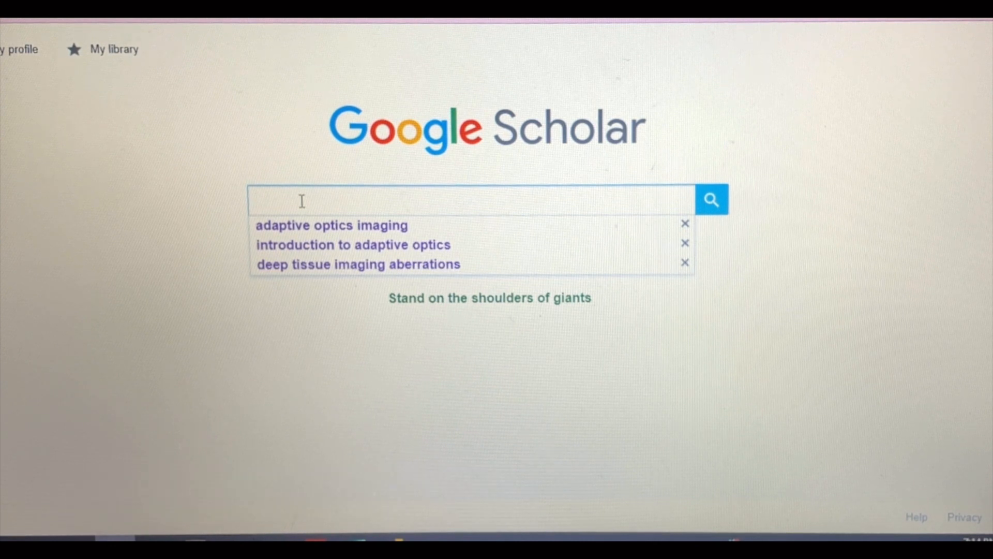
Search Google Scholar for 'introduction to adaptive optics' via the suggestion and show the results.
click(302, 200)
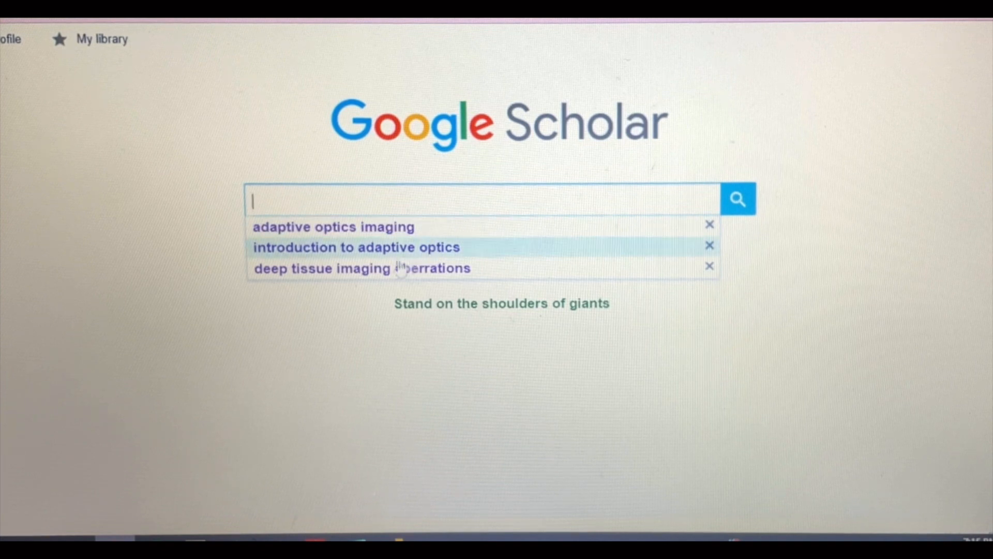
click(356, 247)
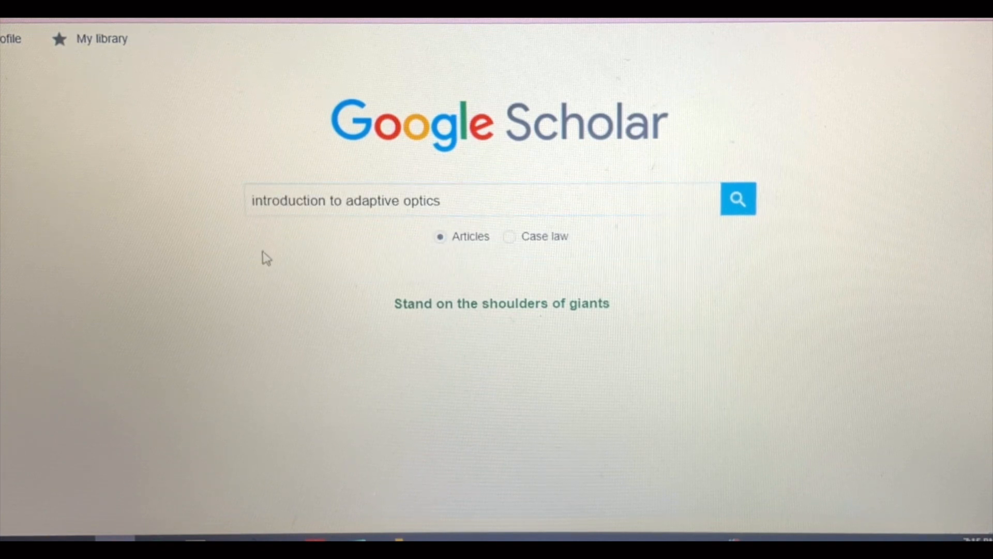
click(739, 199)
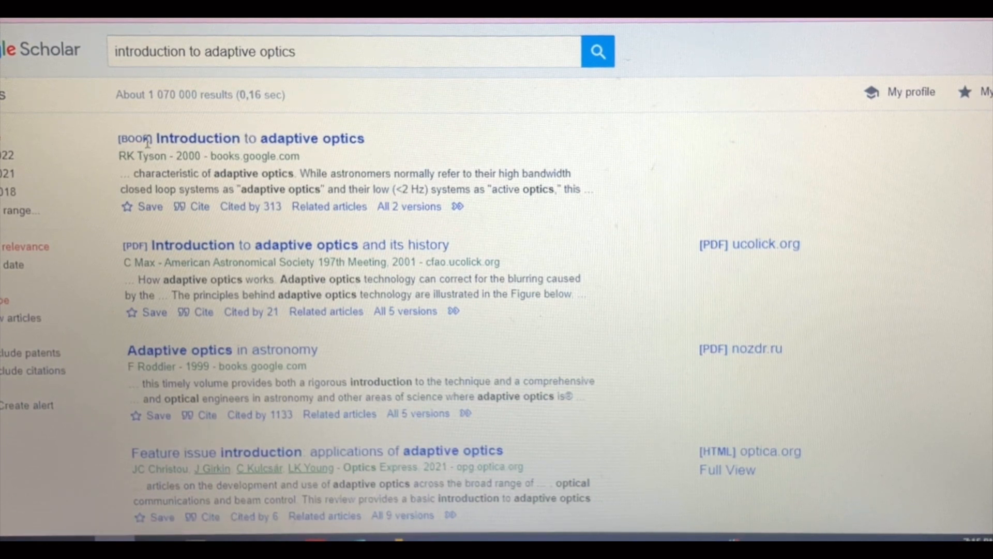
mouse_move(188, 213)
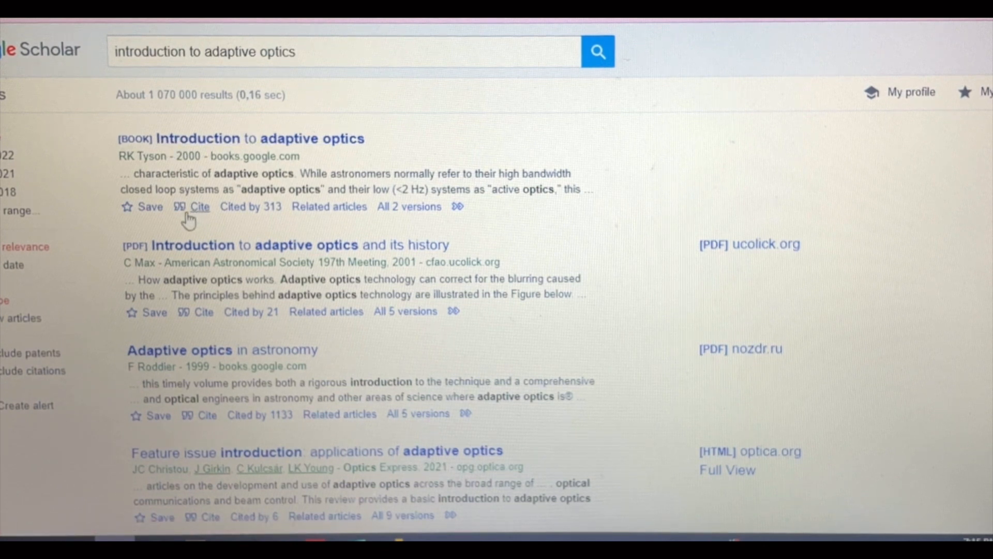
Show the Cite formats for Tyson's 2000 book and select a citation line.
click(200, 205)
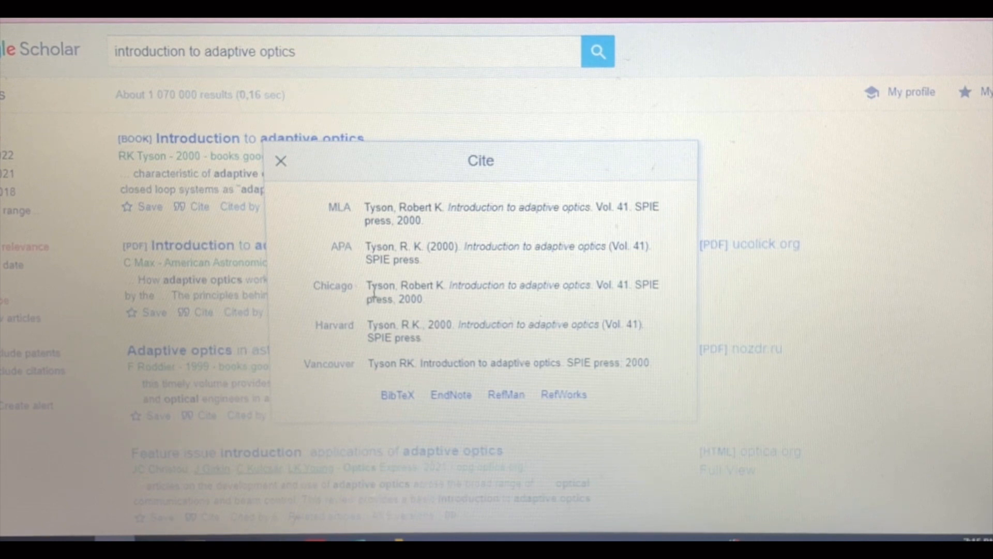
triple_click(501, 325)
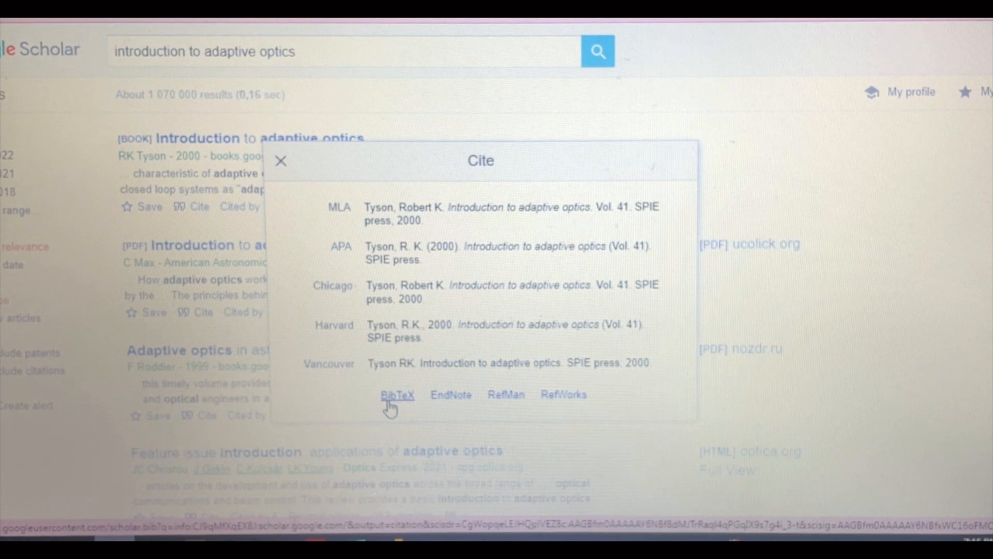
Display the book's BibTeX entry as plain text with its contents selected.
click(397, 395)
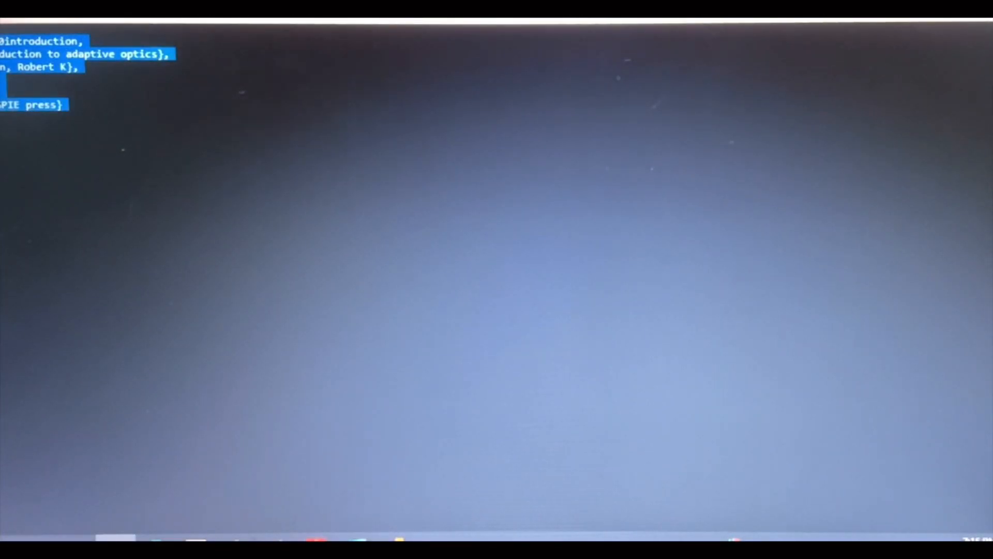